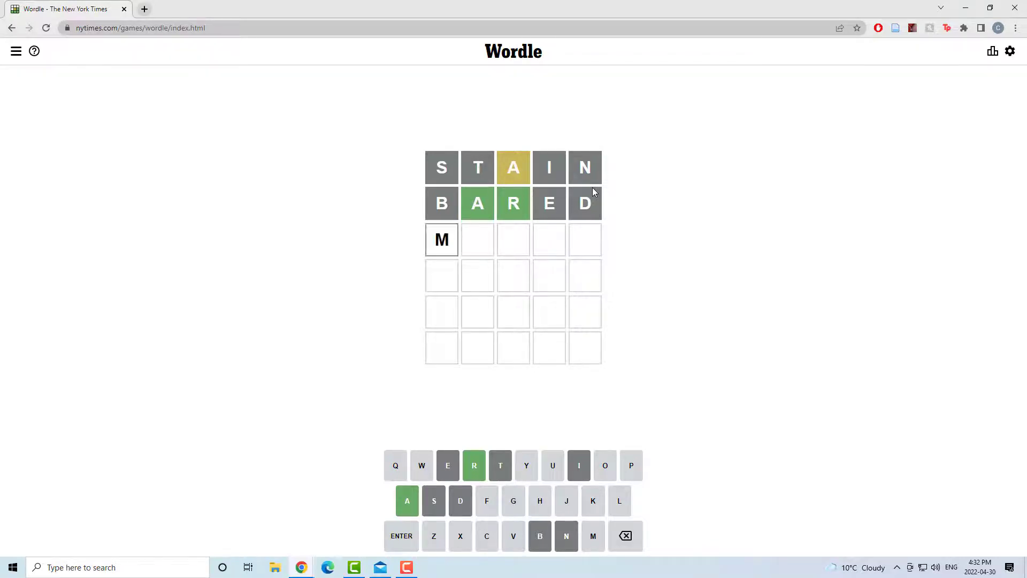
type("ARCH")
left_click(513, 312)
type("LAR")
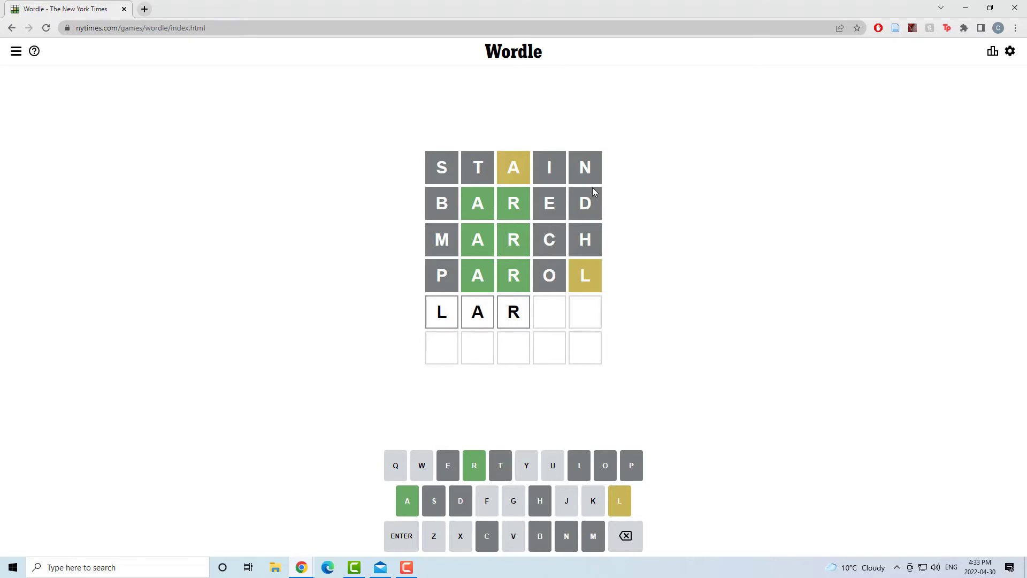
type("A")
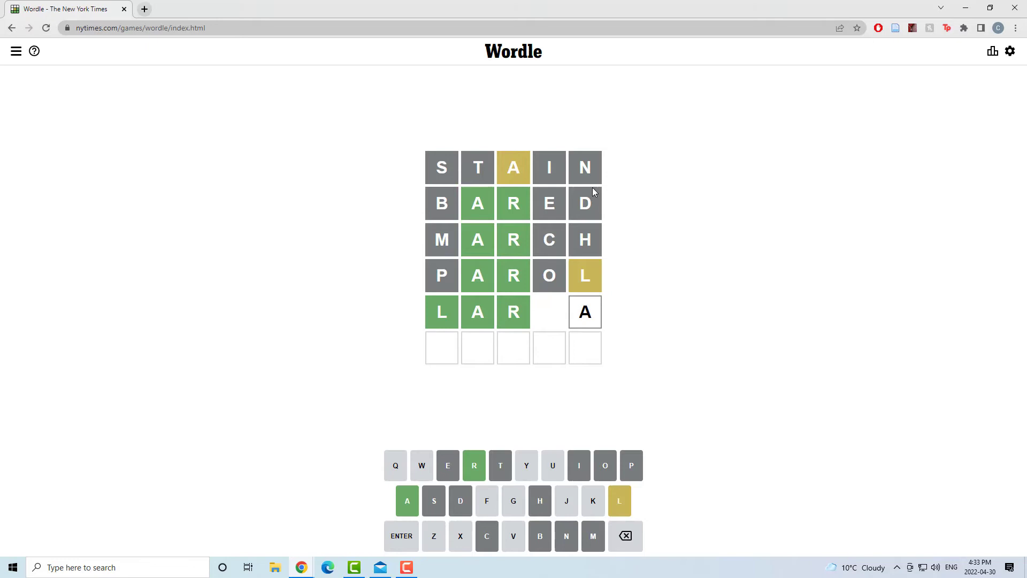